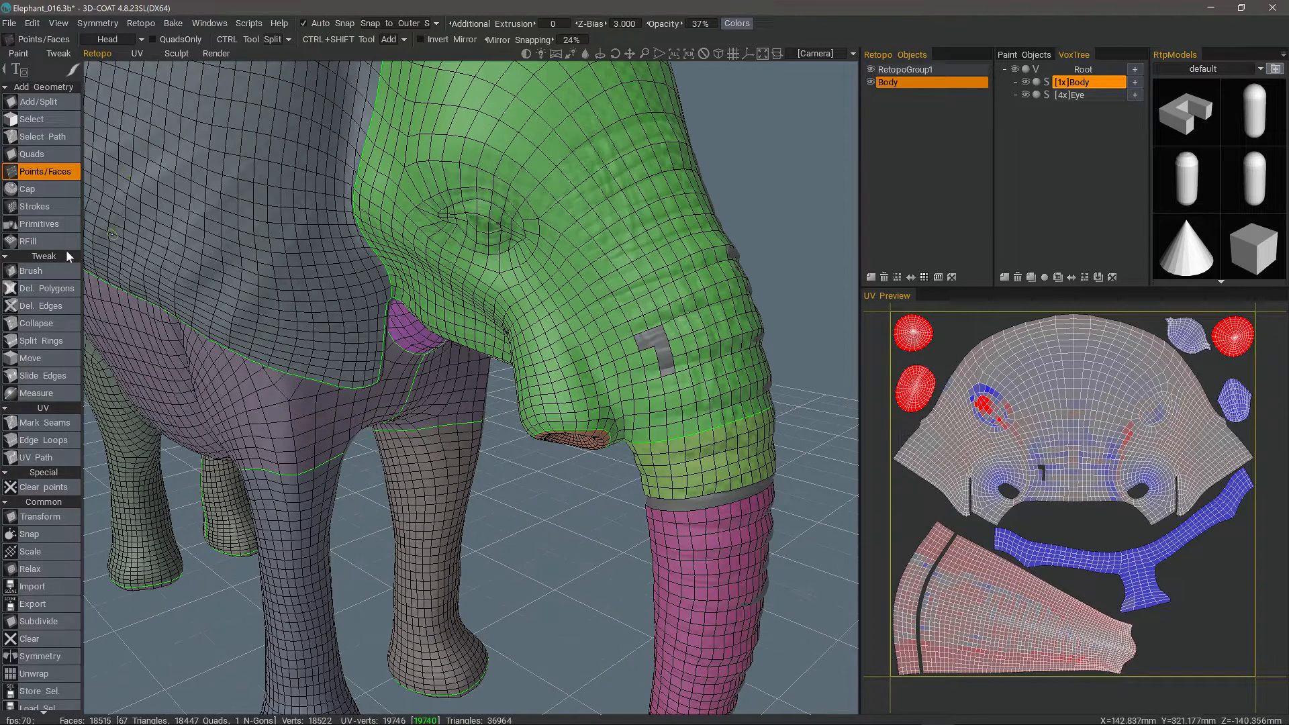
- Activate the RFill tool from the Add Geometry section with snapping enabled
left_click(28, 241)
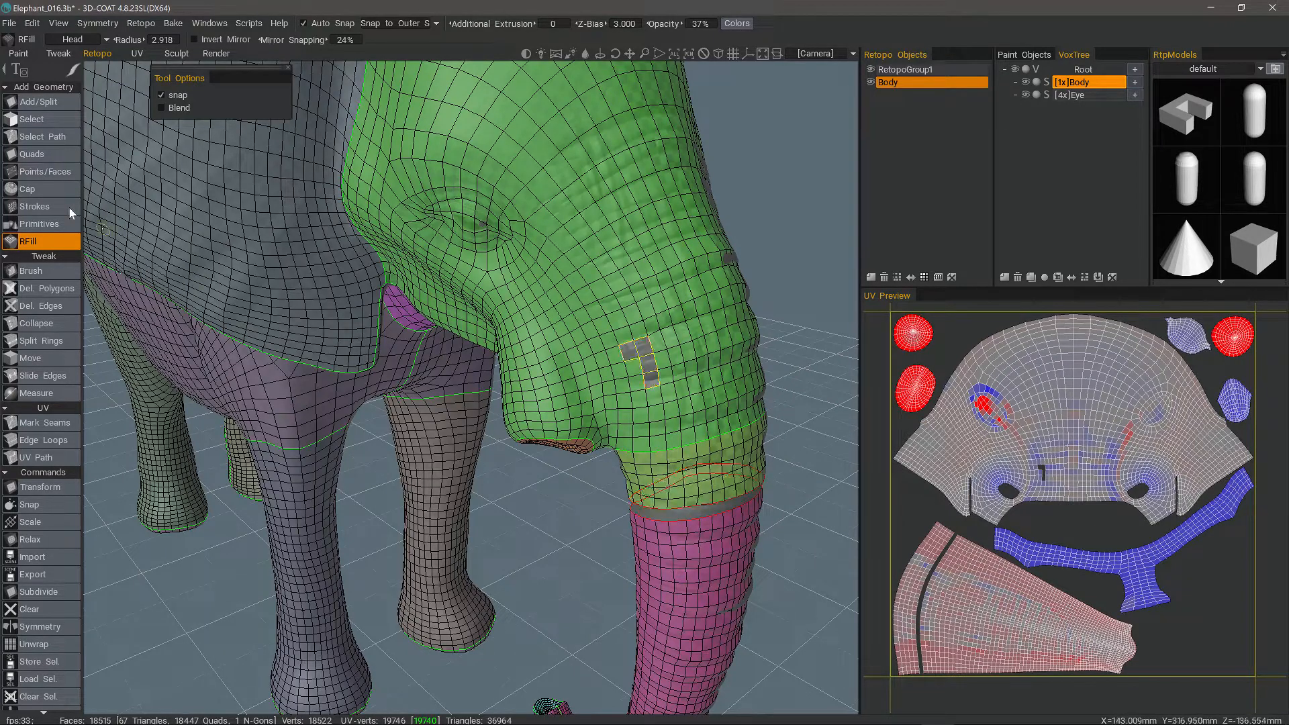
- Fill the hole between the elephant's head and trunk meshes with quads
left_click(38, 171)
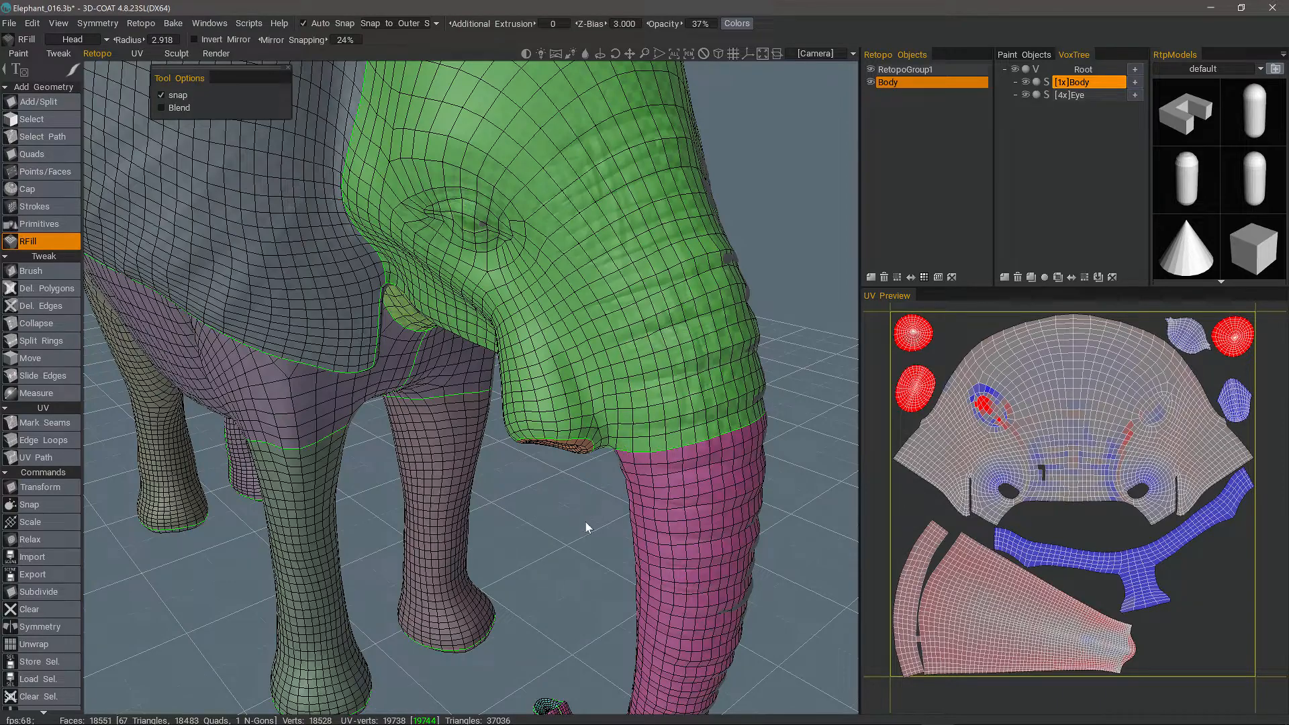
left_click_drag(588, 527, 596, 439)
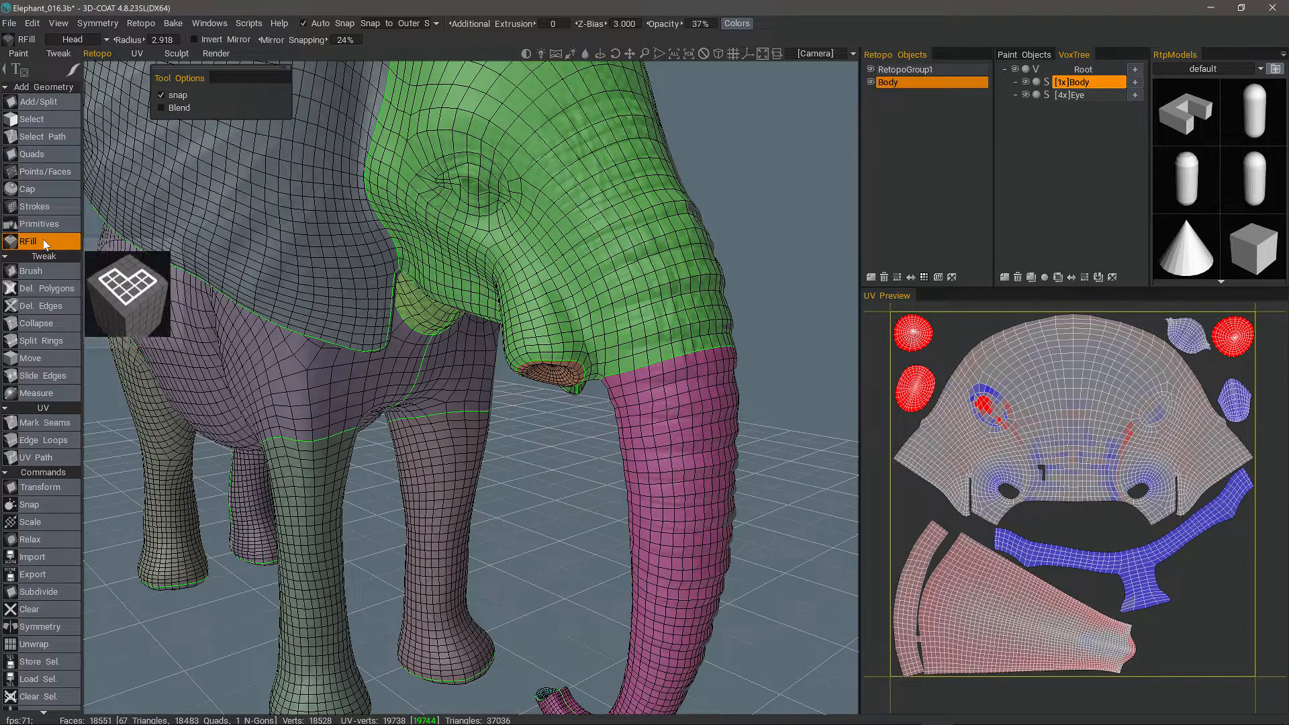
mouse_move(47, 243)
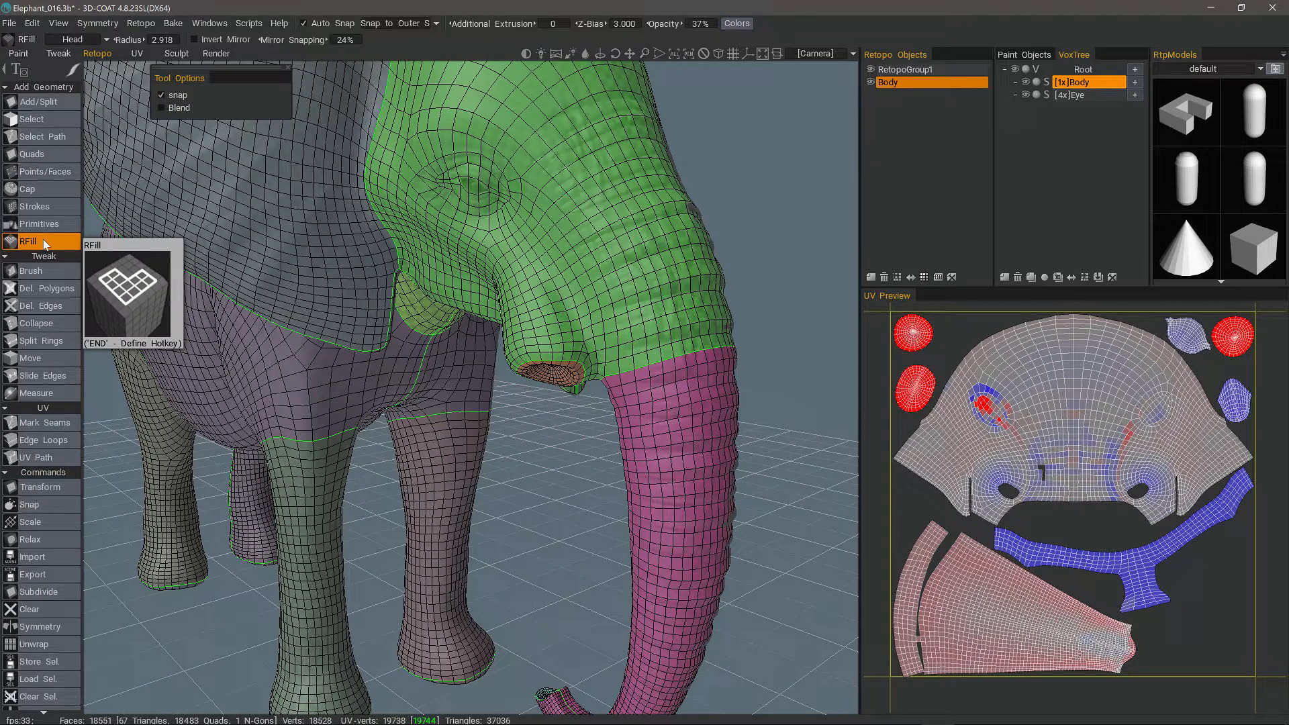